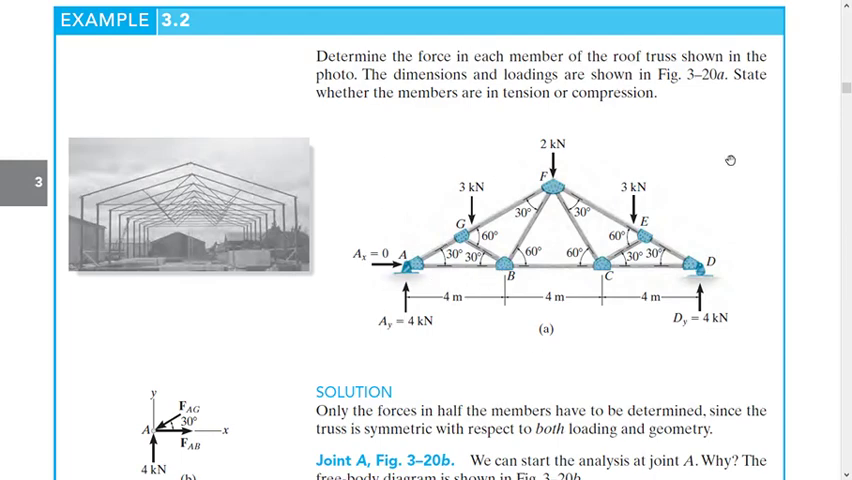
mouse_move(434, 238)
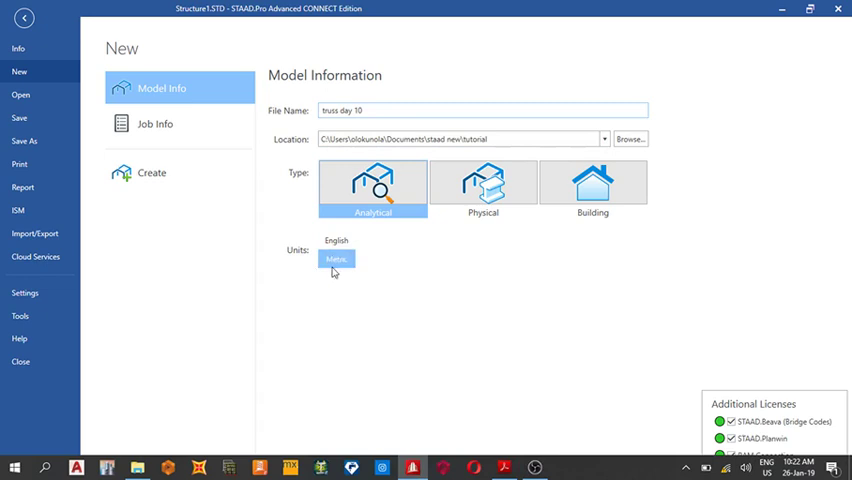
- Create the metric model 'truss day 10', draw a 4 m bottom chord beam and paste a copy 4 m along X
left_click(152, 172)
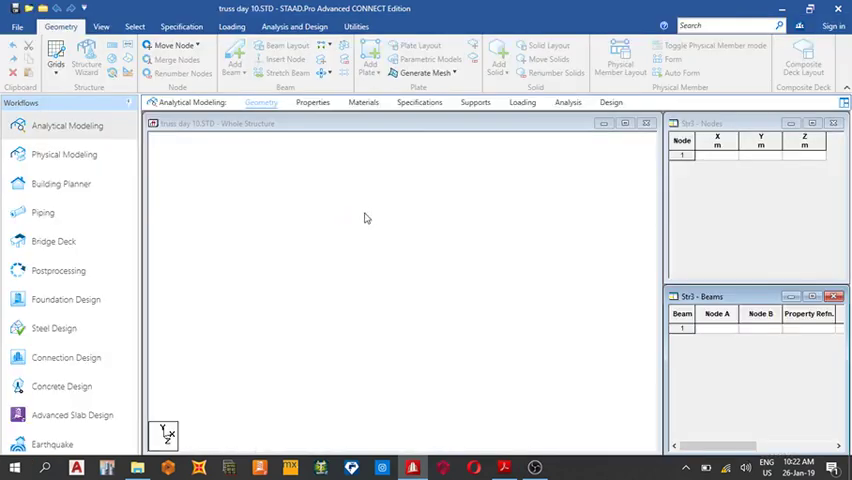
left_click(56, 58)
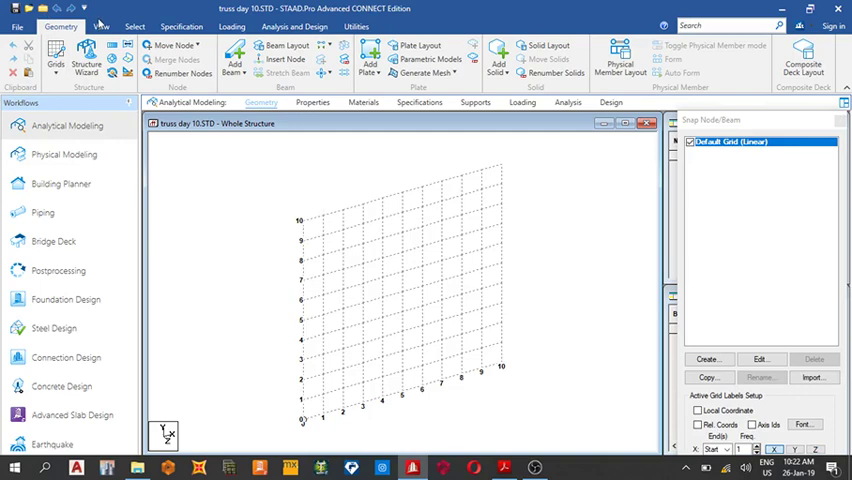
left_click(100, 26)
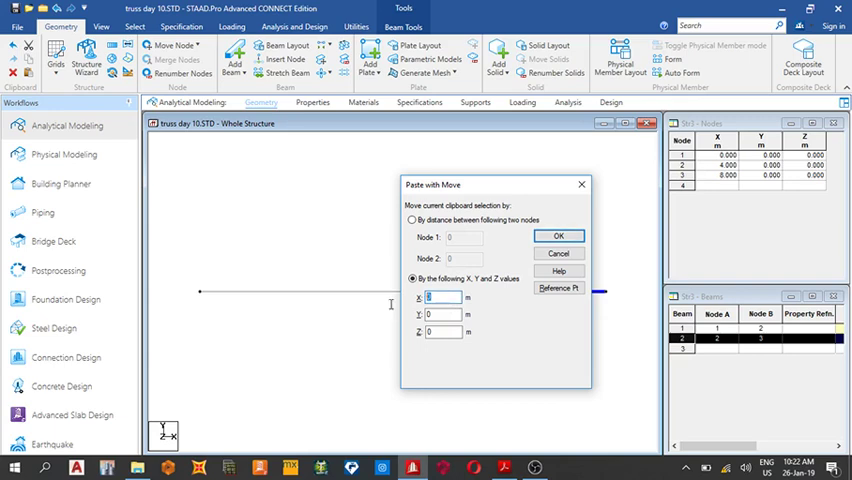
type("4")
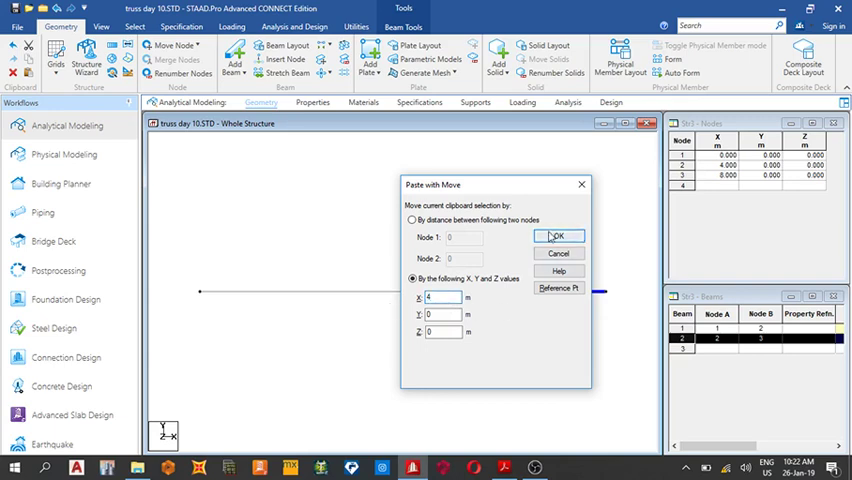
left_click(556, 236)
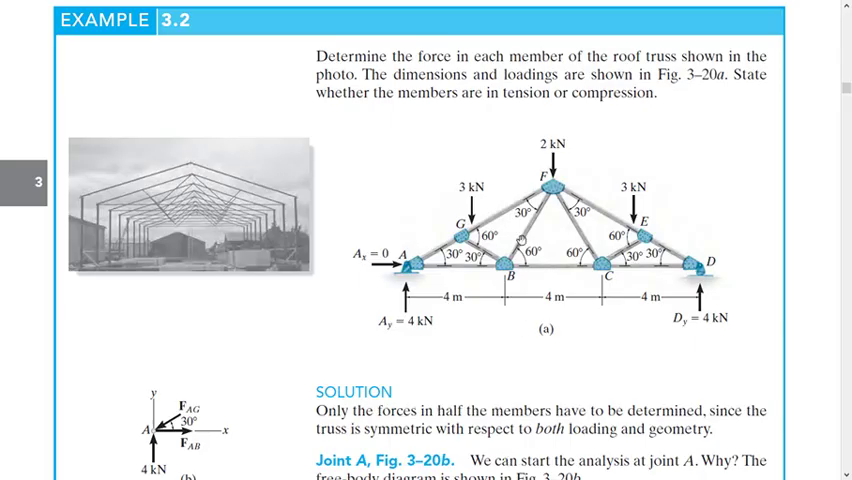
mouse_move(568, 184)
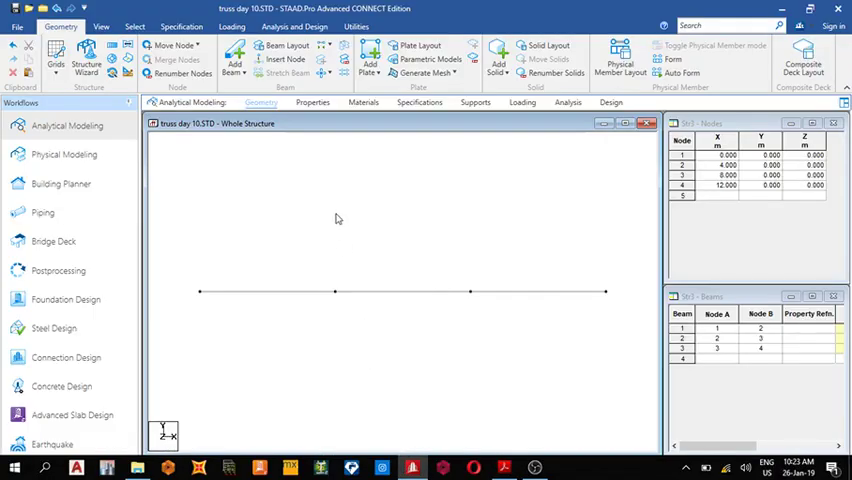
- Paste a copy of a bottom chord node 3.464 m higher in Y
left_click(134, 26)
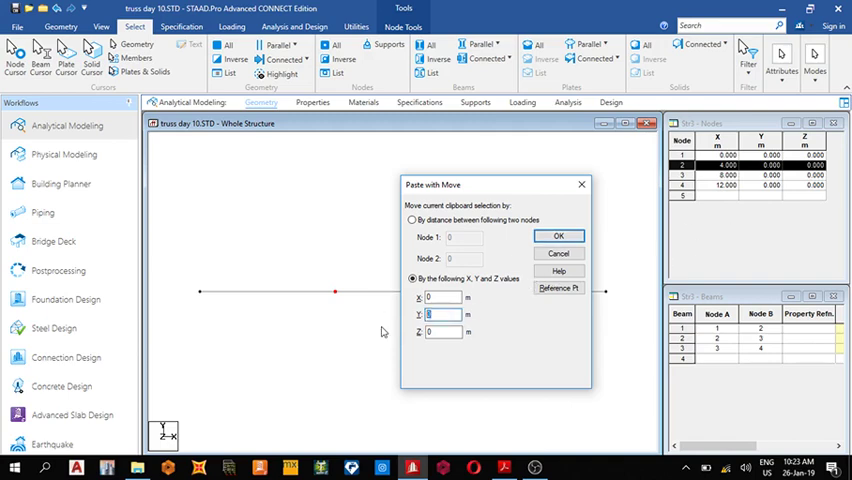
type("3")
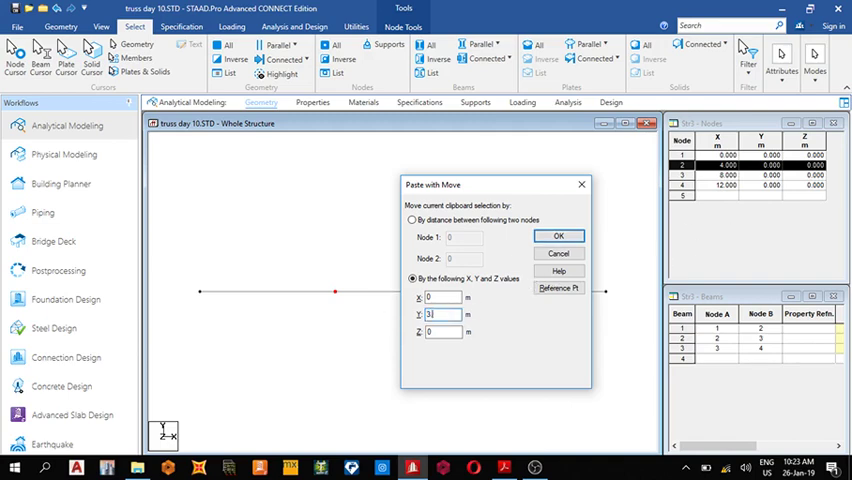
type("3.464")
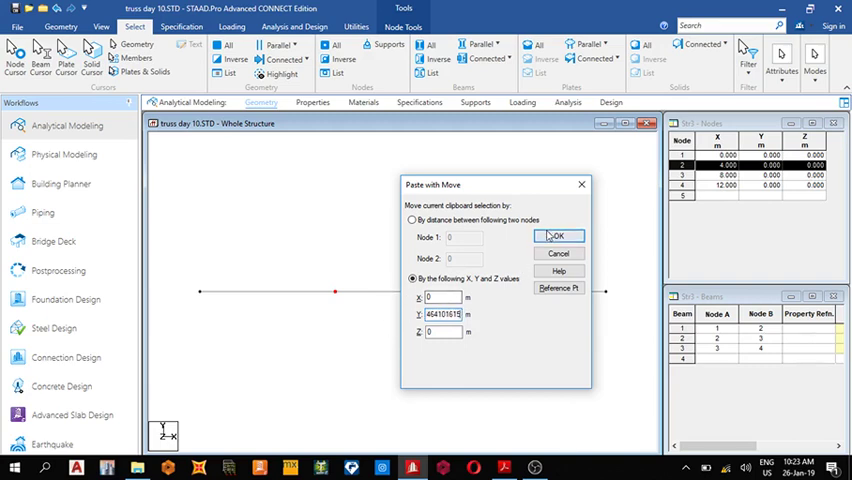
left_click(558, 236)
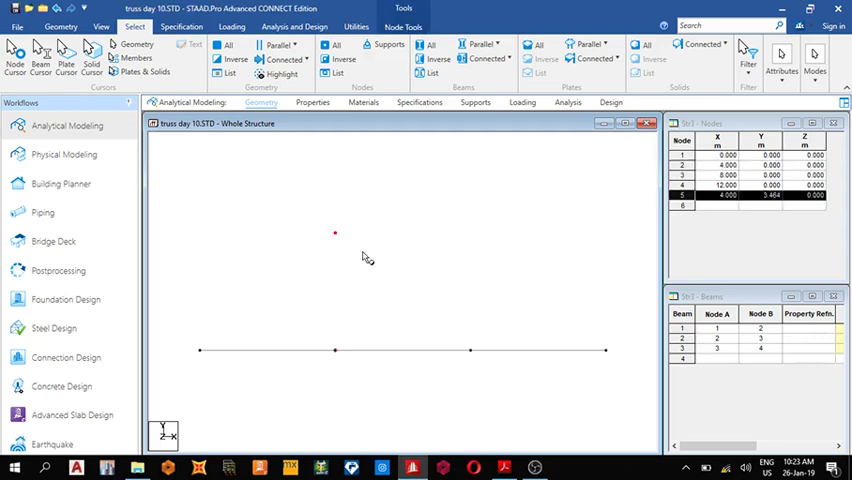
- Move the raised node 2 m along X so it becomes the truss apex
right_click(360, 256)
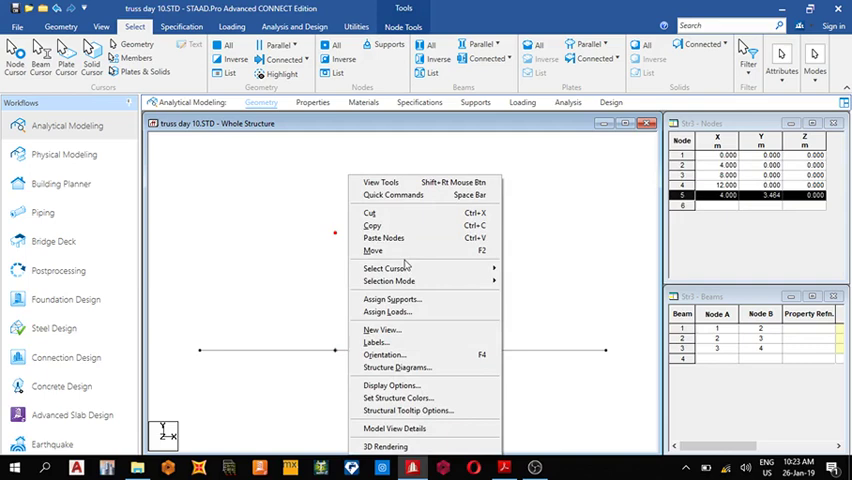
left_click(372, 250)
type("2")
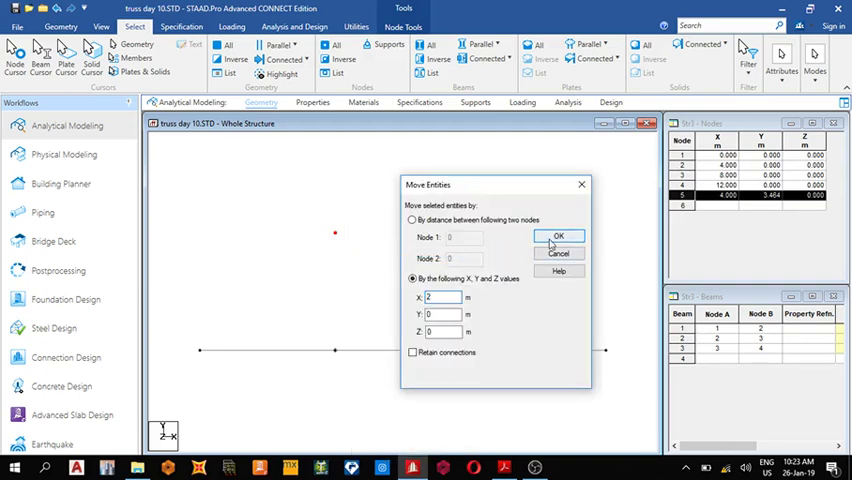
left_click(558, 236)
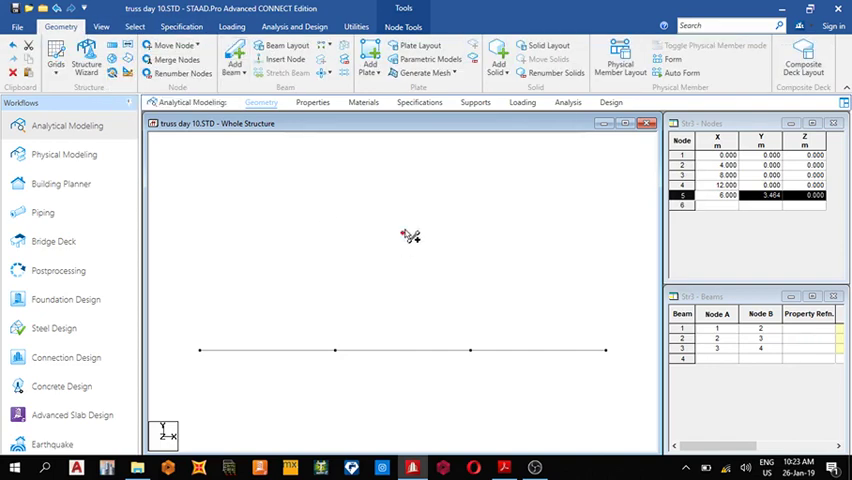
mouse_move(400, 236)
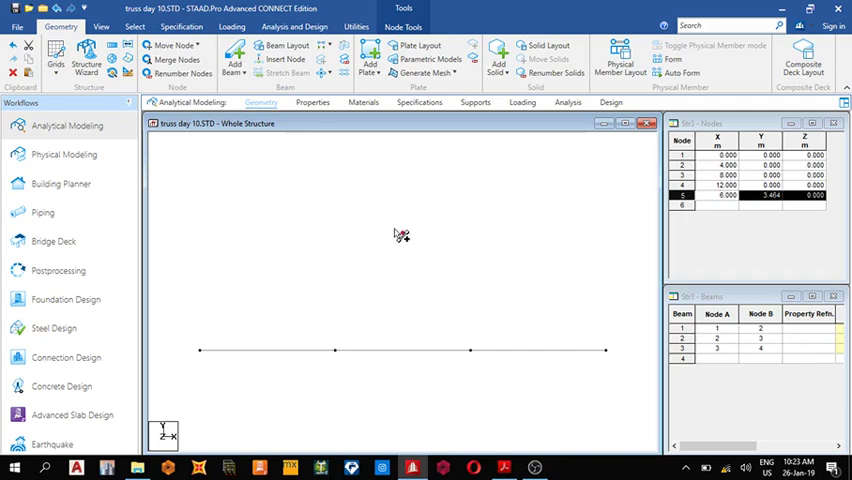
- Draw the two sloping top chords from the end supports up to the apex node
left_click_drag(200, 348, 402, 232)
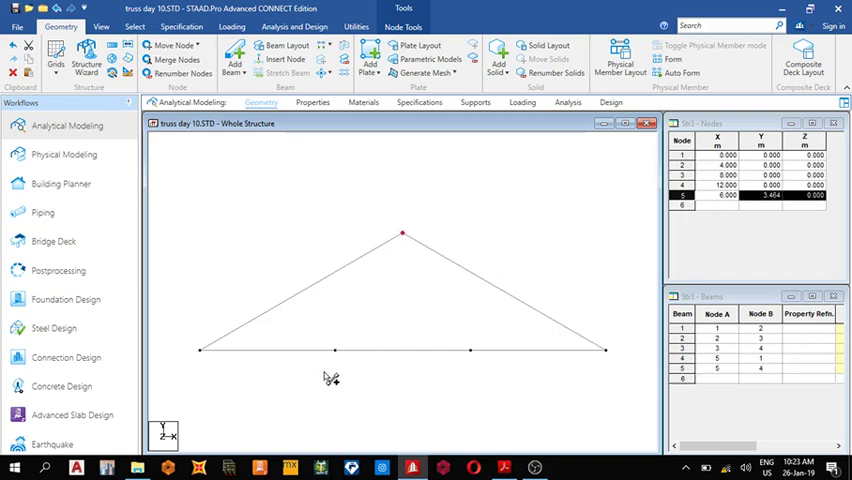
left_click_drag(402, 236, 336, 352)
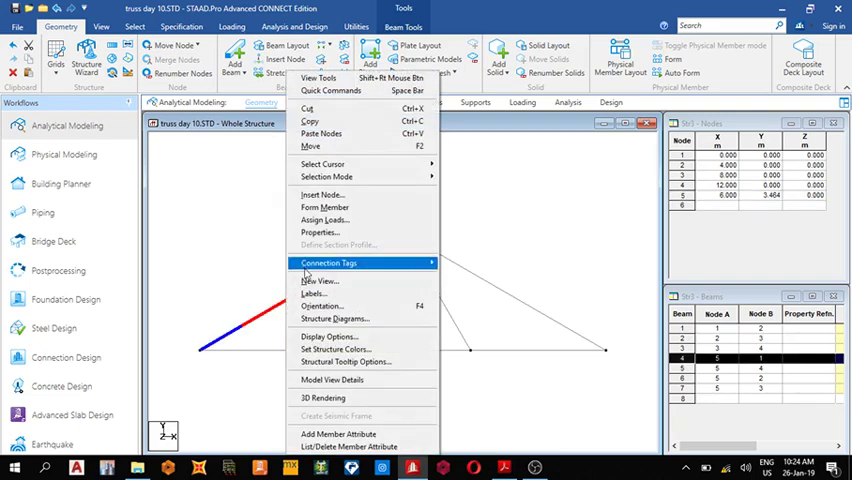
- Insert an intermediate node 4.6 m along each sloping top chord, splitting both into two beams
left_click(322, 194)
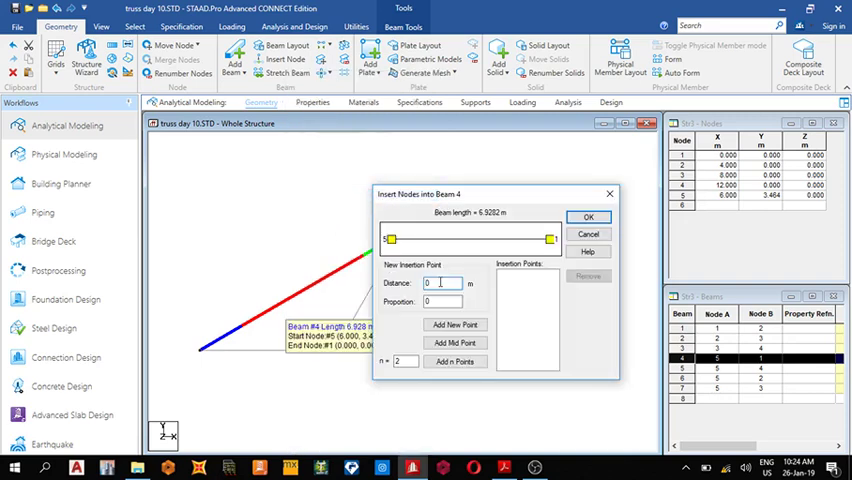
type("6")
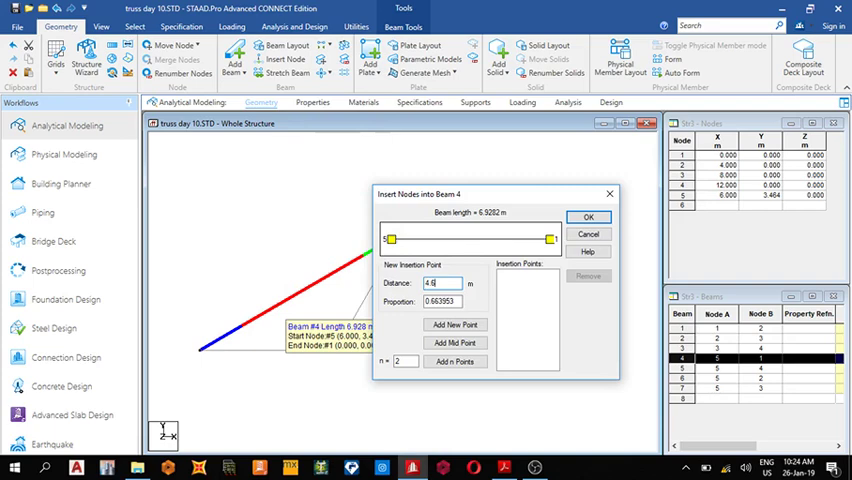
left_click(456, 324)
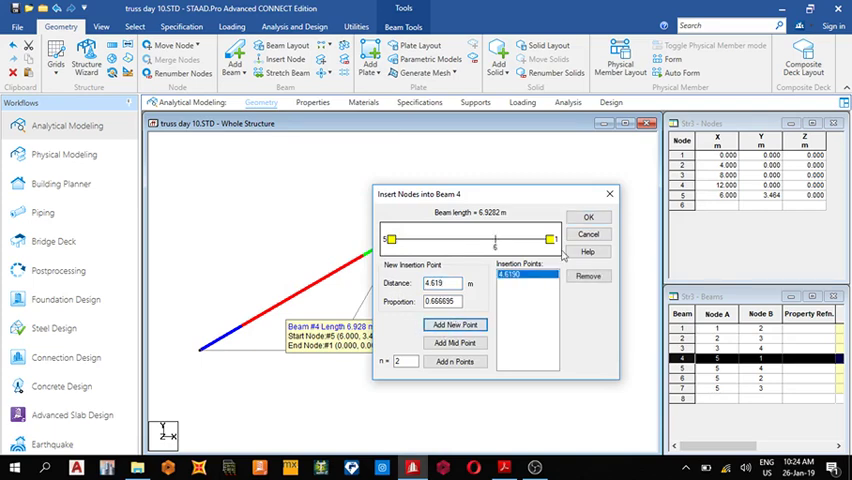
left_click(588, 216)
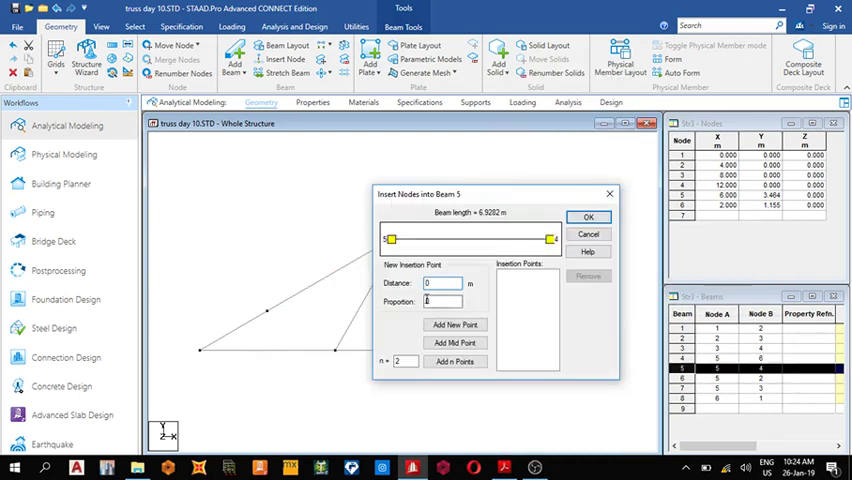
type("4.6")
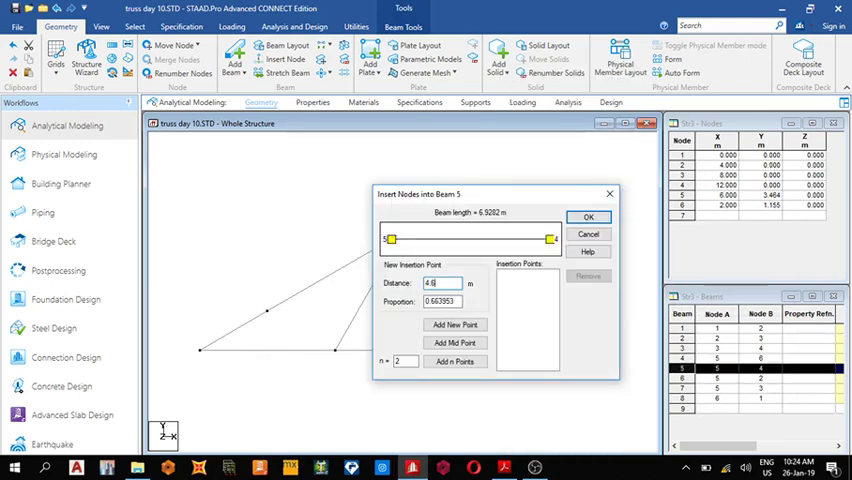
left_click(456, 324)
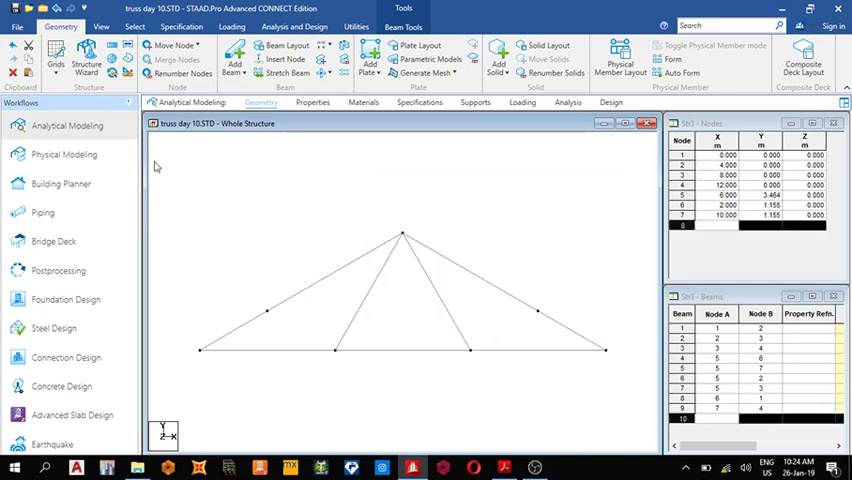
mouse_move(348, 352)
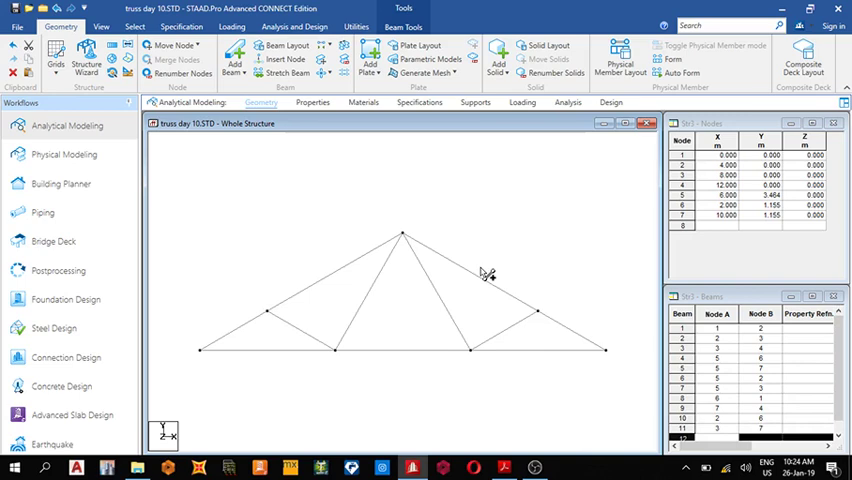
- Add a steel W-shape section from the database and assign it to all truss members
left_click(312, 102)
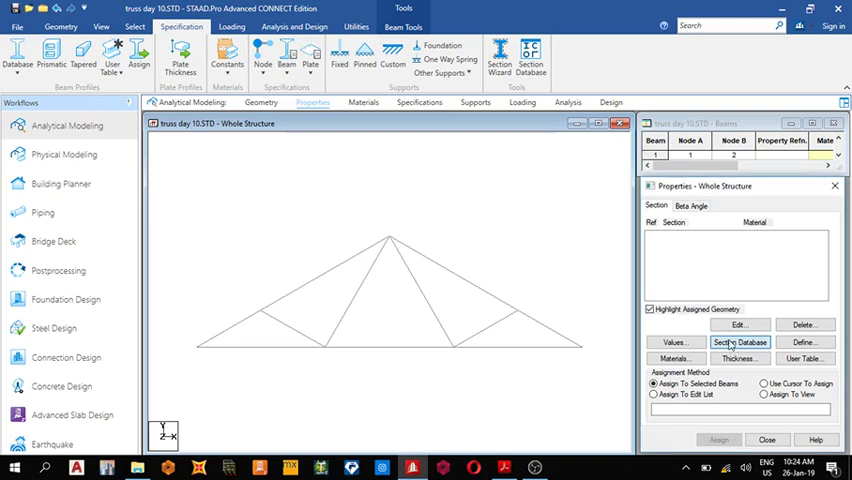
left_click(740, 342)
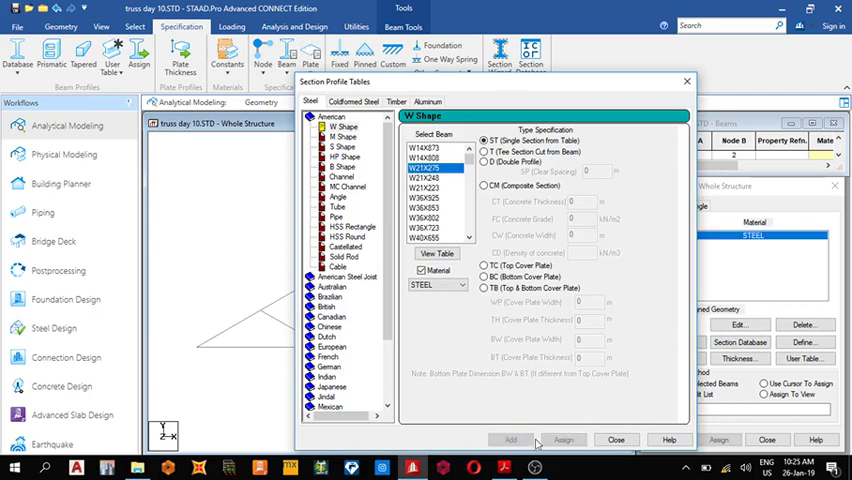
left_click(616, 440)
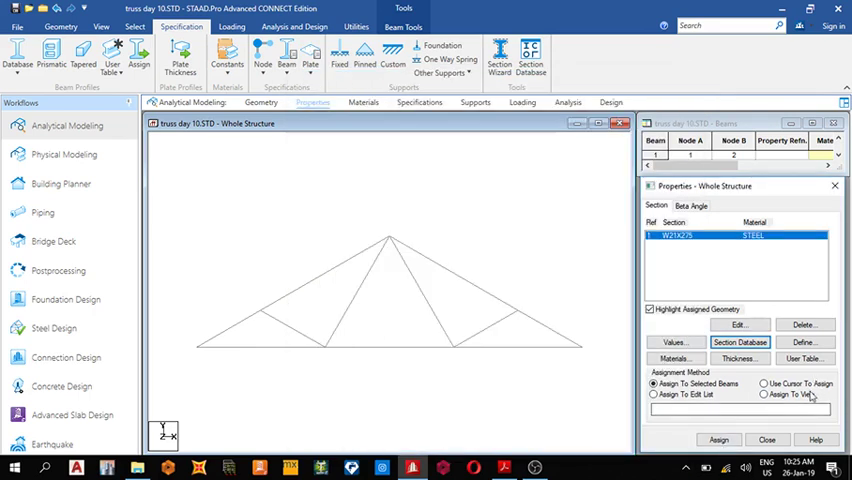
left_click(718, 440)
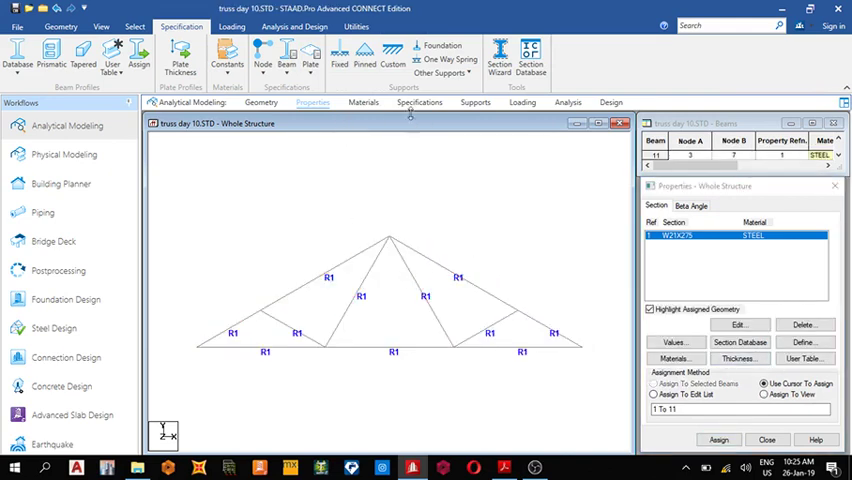
- Assign steel material to all members and give them a MEMBER TRUSS specification
left_click(364, 102)
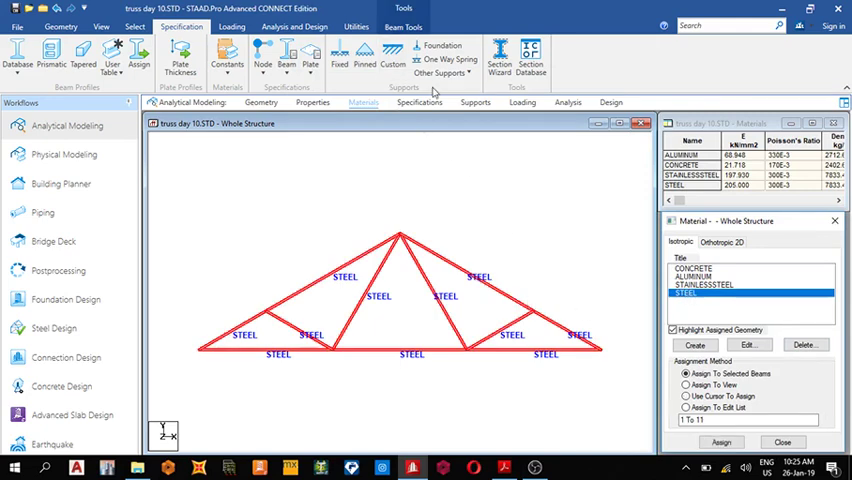
left_click(420, 102)
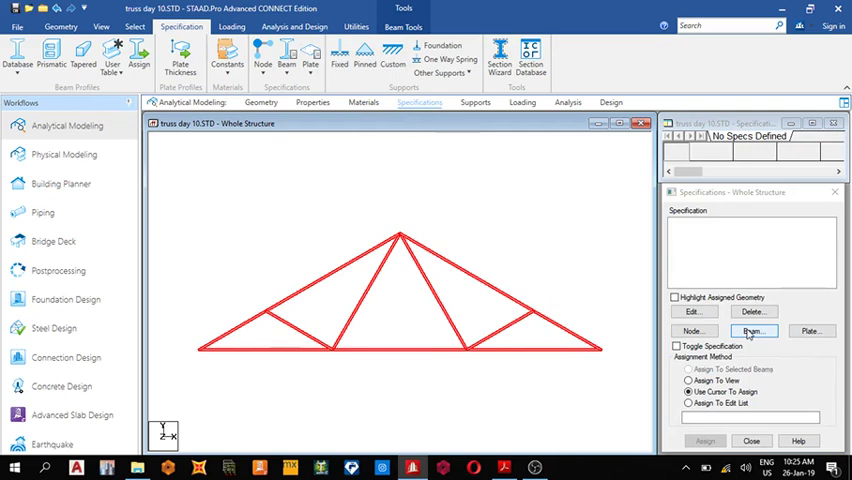
left_click(752, 330)
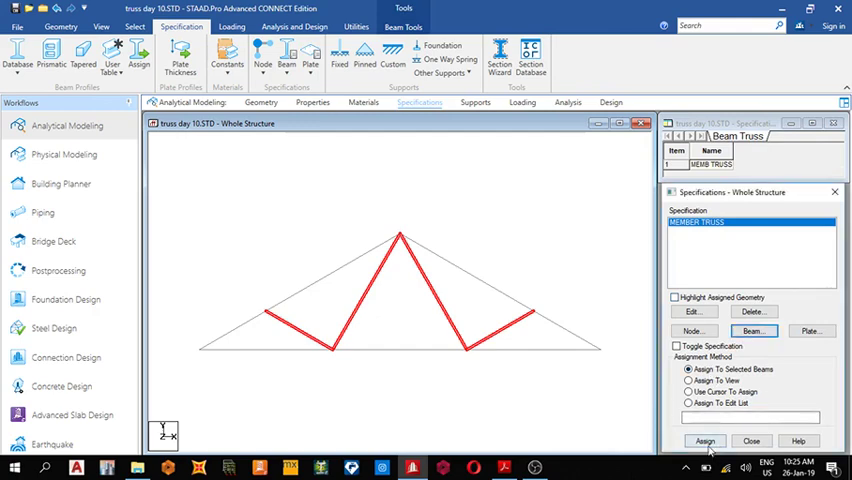
left_click(704, 440)
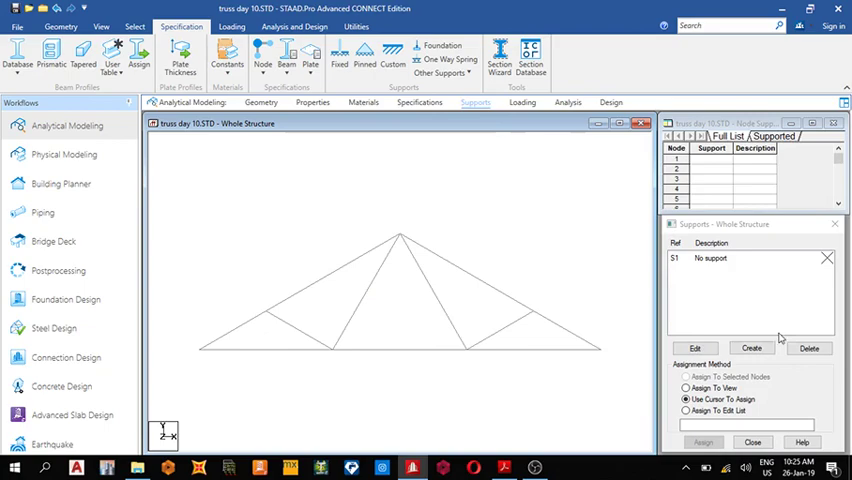
- Create a pinned support and a fixed-but-released support and place them at the truss end nodes
left_click(752, 348)
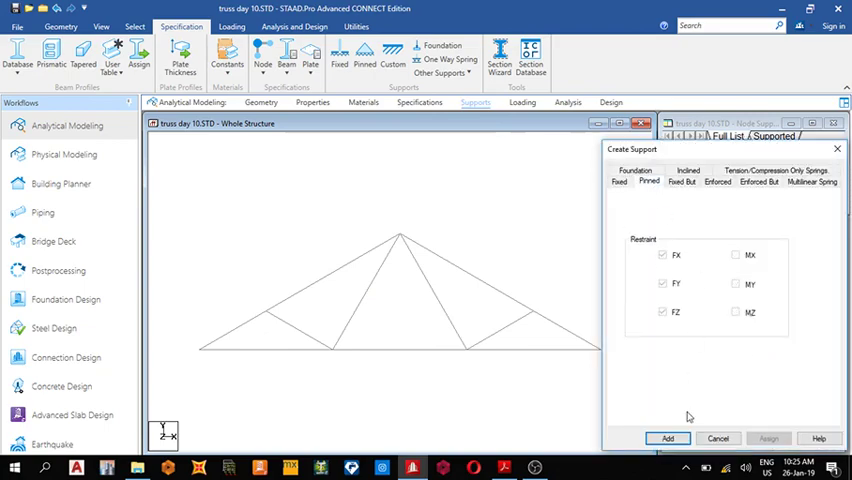
left_click(668, 438)
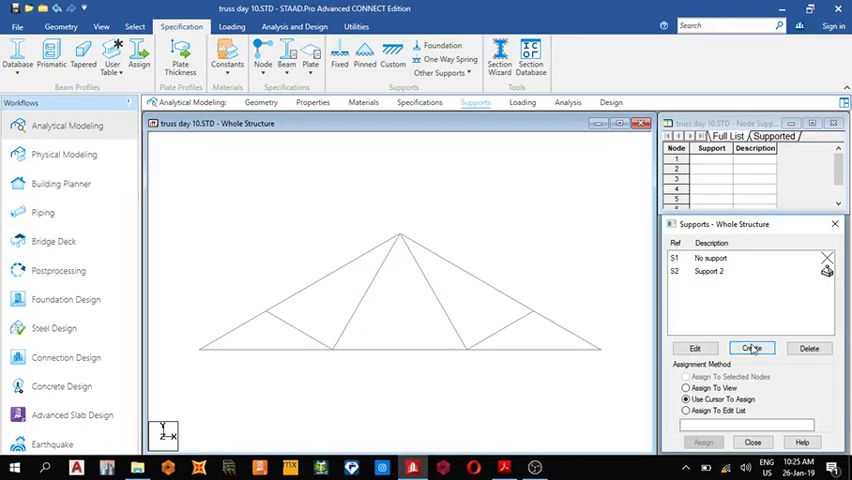
left_click(752, 348)
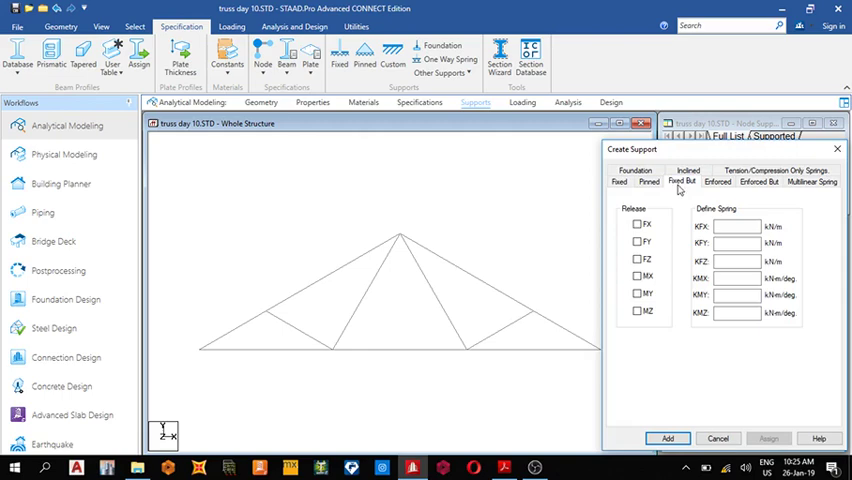
left_click(636, 224)
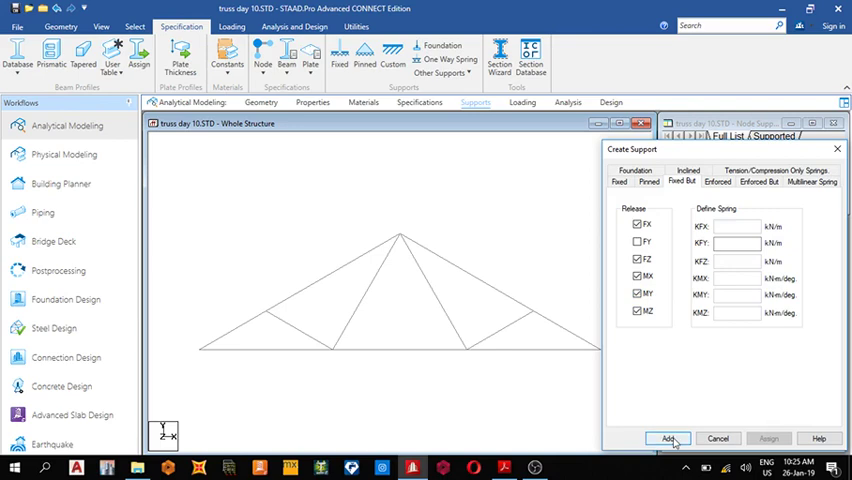
left_click(668, 438)
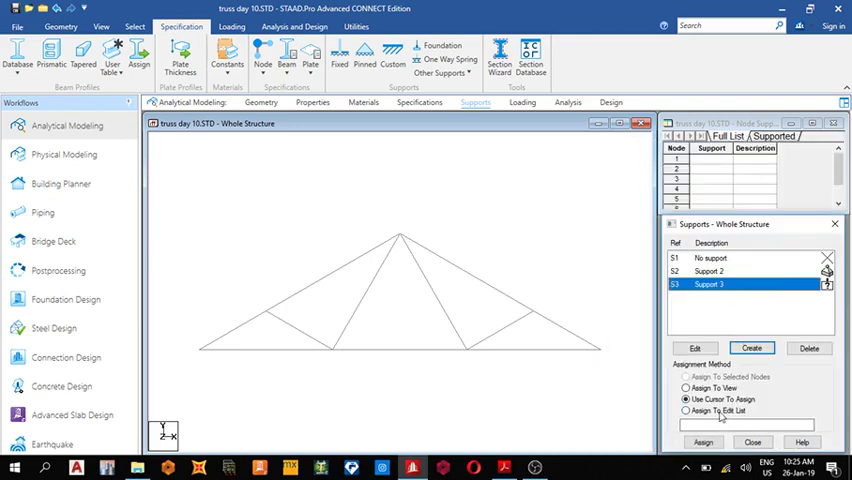
left_click(600, 352)
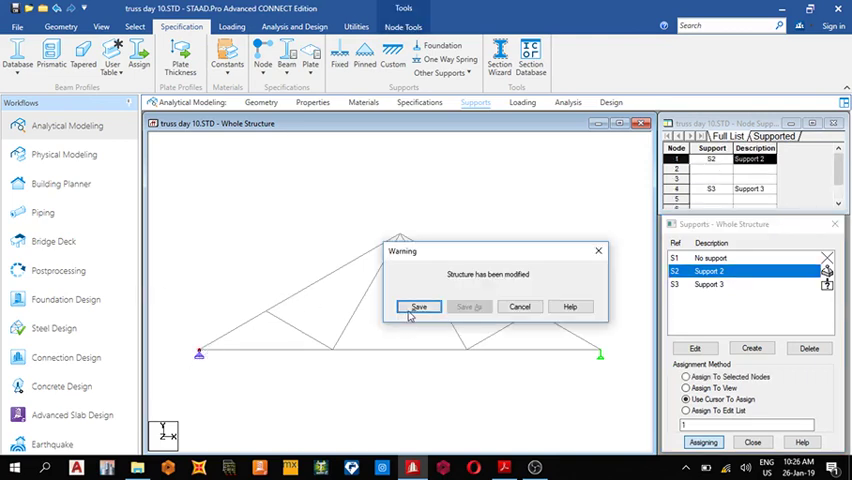
- Dismiss the warning and change the command file's first line to STAAD TRUSS in the editor
left_click(420, 306)
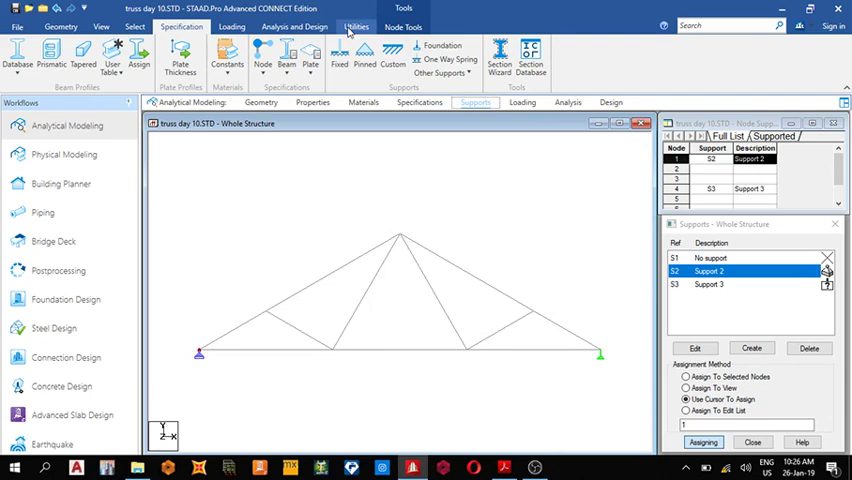
left_click(356, 26)
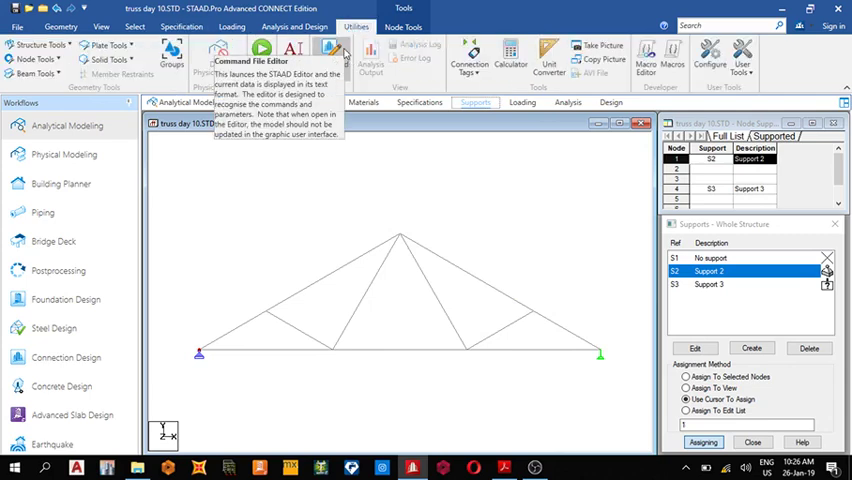
left_click(330, 50)
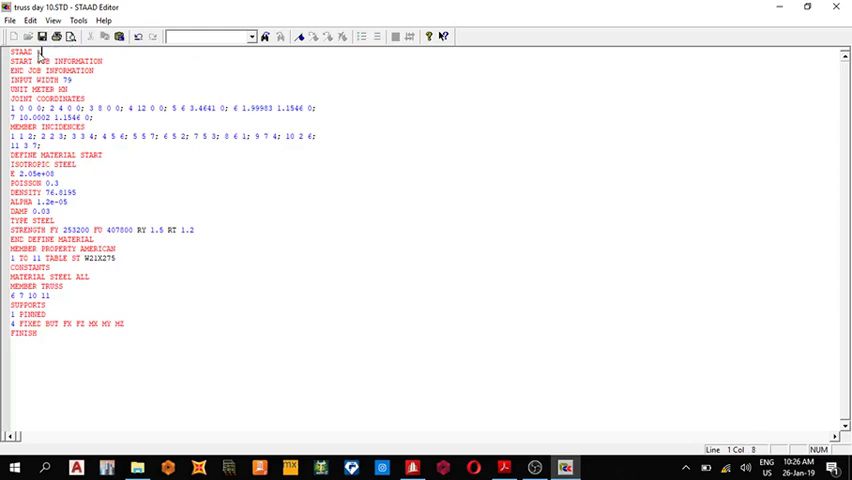
type("truss")
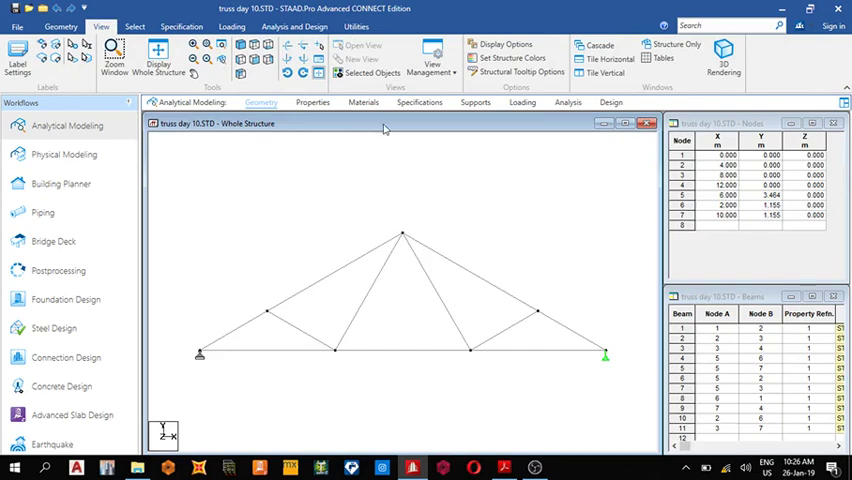
- Create primary load case 1 in the load definitions
left_click(232, 26)
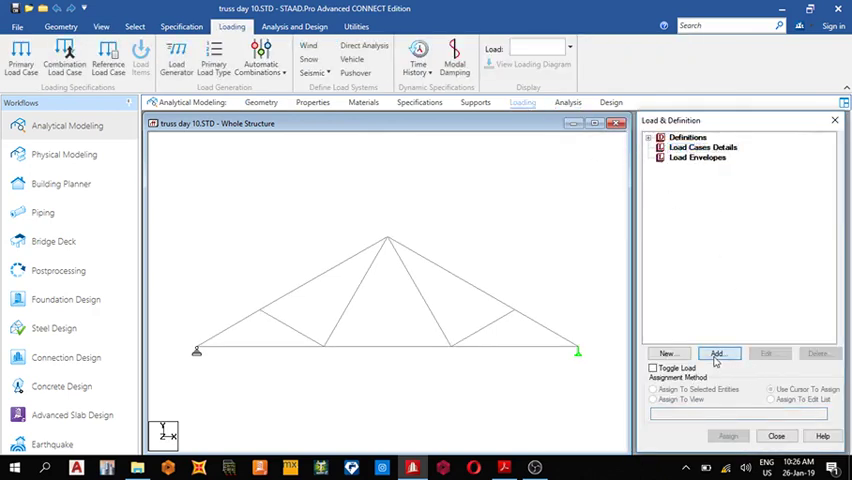
left_click(720, 352)
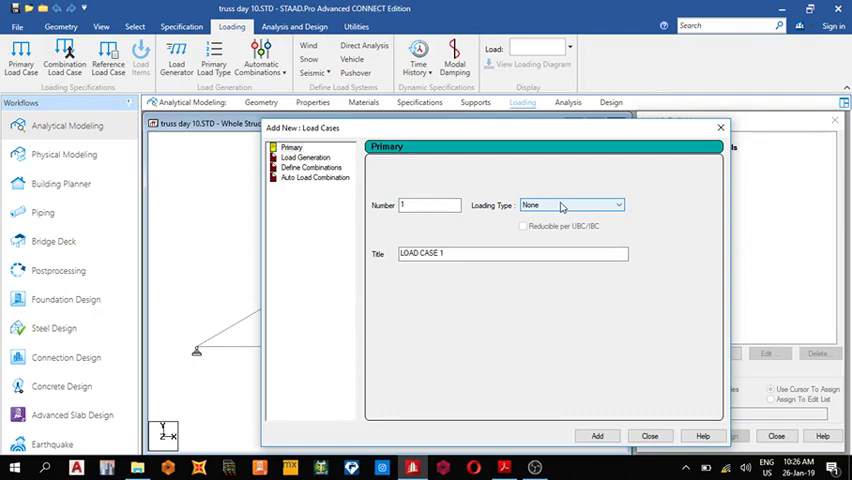
left_click(596, 436)
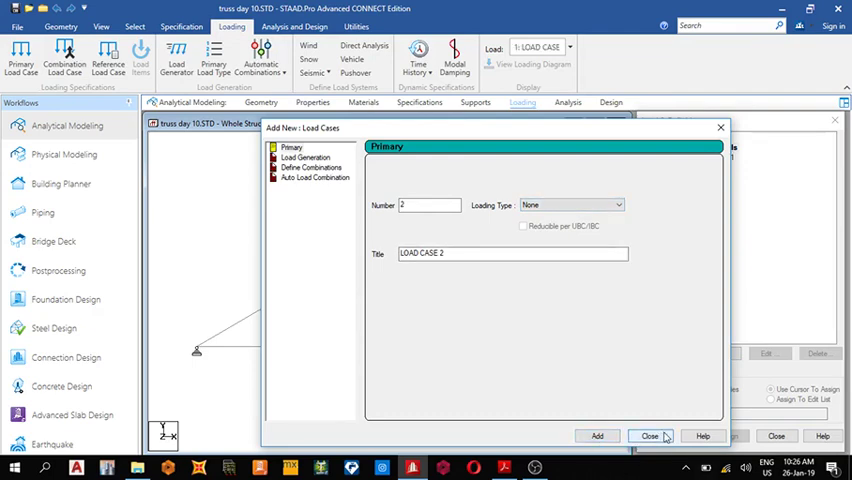
left_click(650, 436)
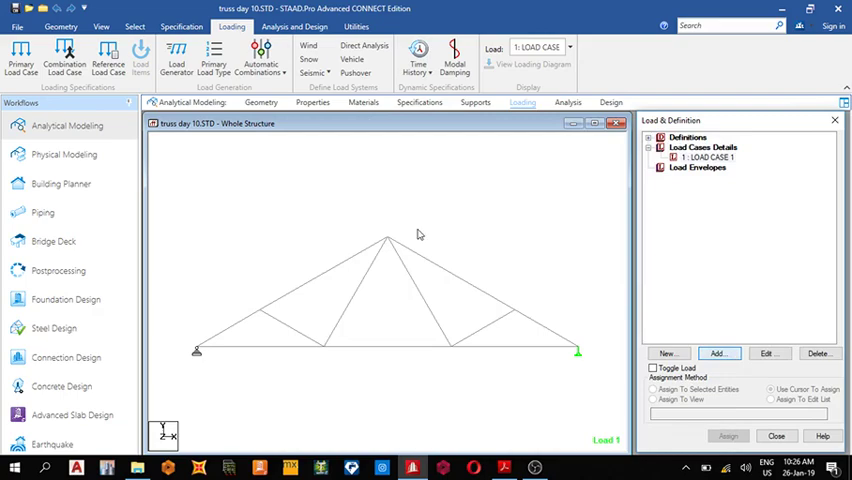
- Add a nodal load item with Fy = -3 kN to load case 1
left_click(718, 352)
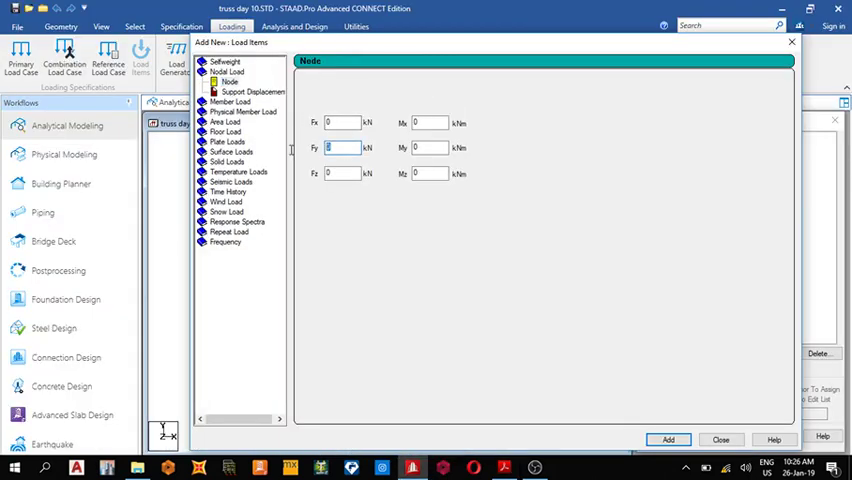
type("-2")
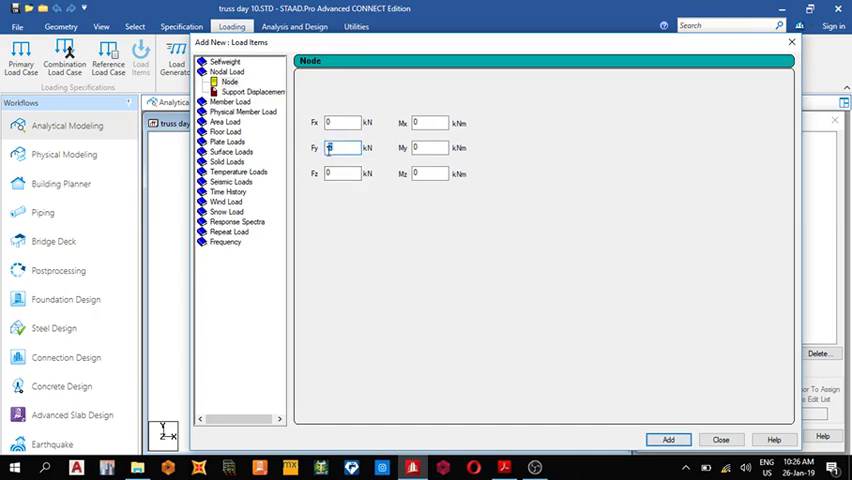
type("-3")
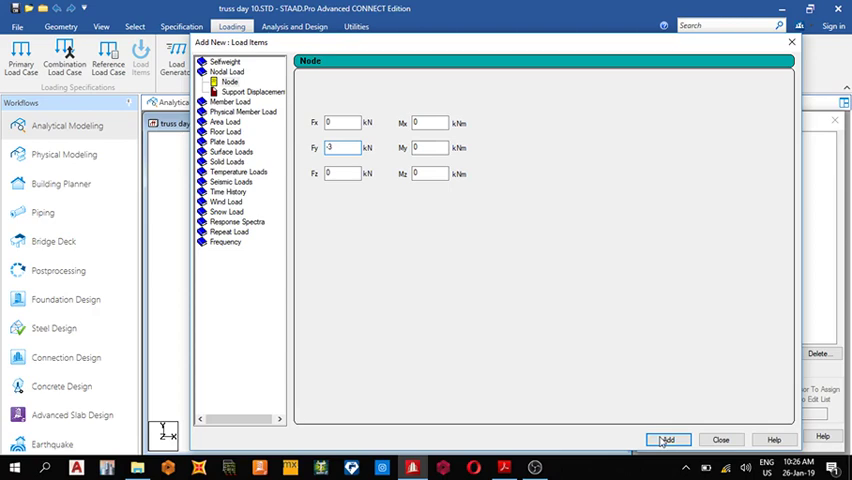
left_click(668, 440)
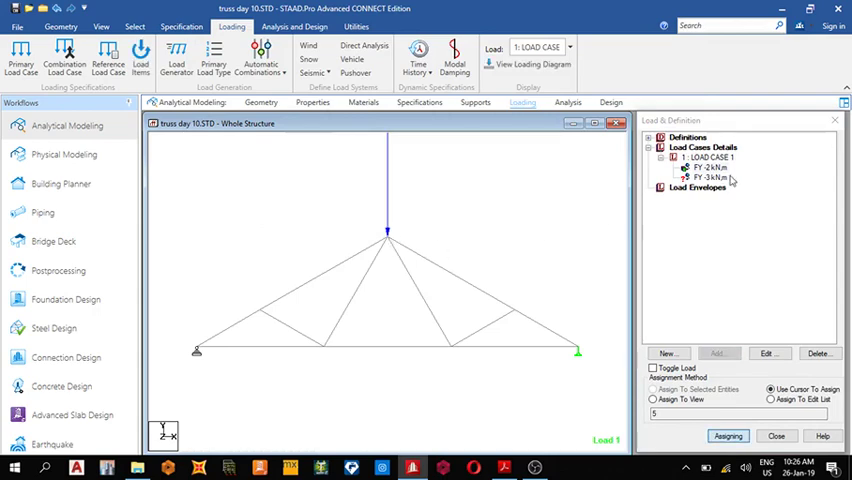
- Rescale the load arrows via Structure Diagrams > Scales with Apply Immediately ticked
left_click(712, 176)
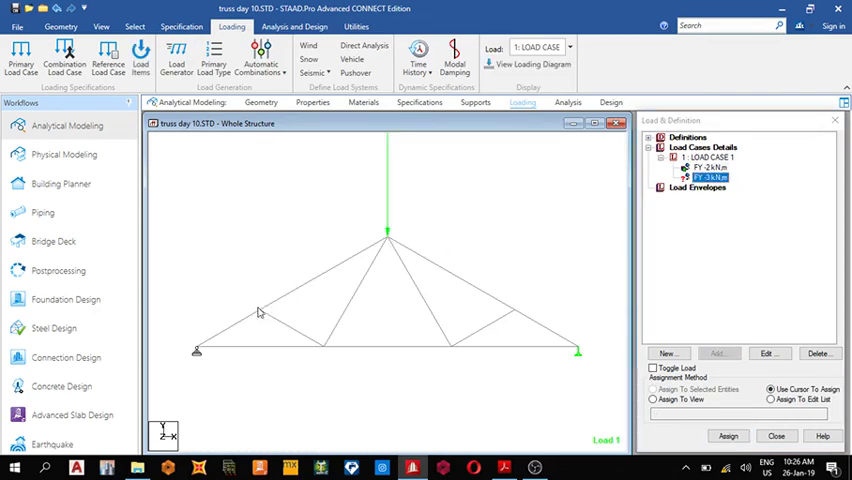
right_click(258, 312)
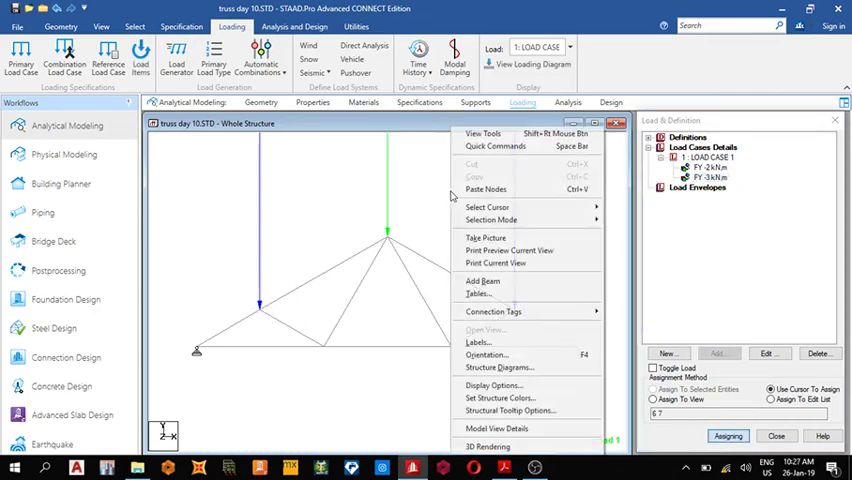
left_click(358, 148)
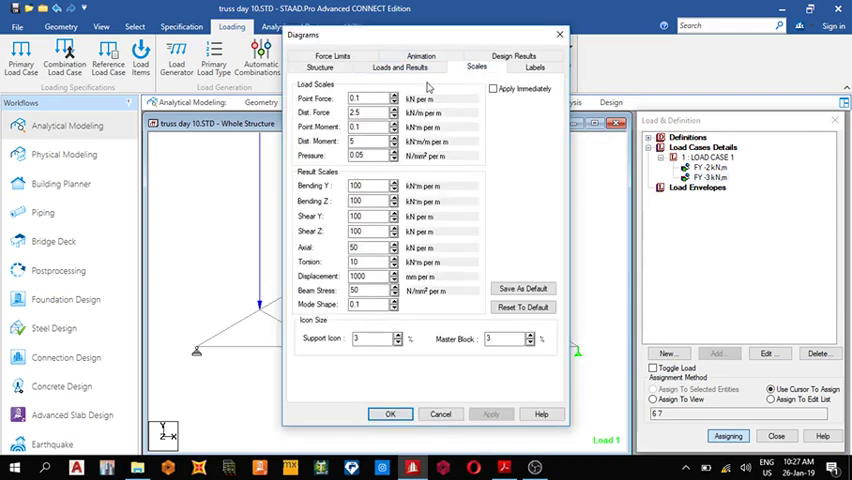
left_click(492, 88)
type("1")
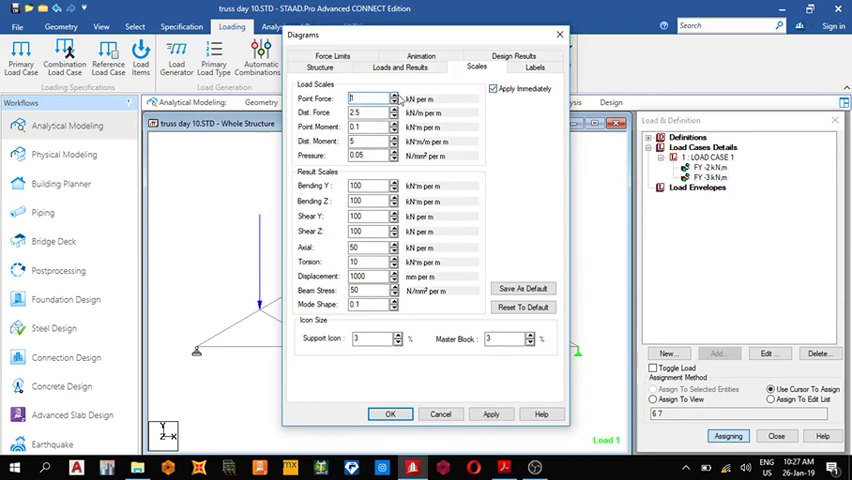
left_click(390, 414)
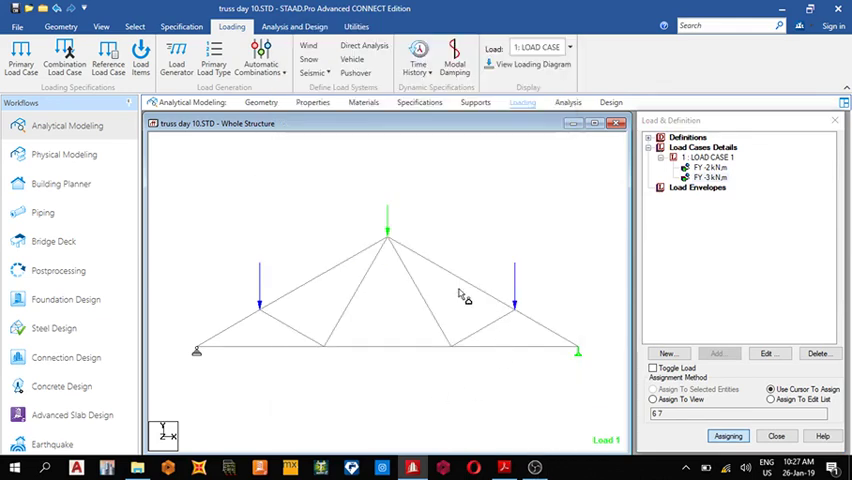
mouse_move(528, 164)
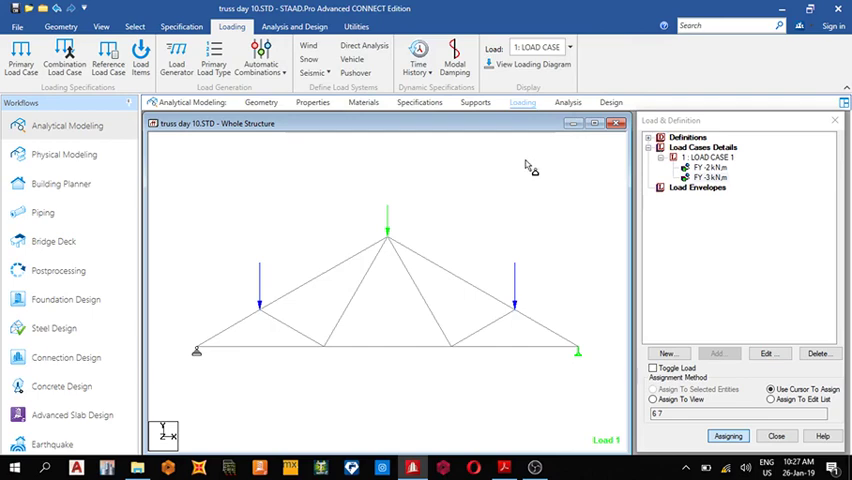
left_click(294, 26)
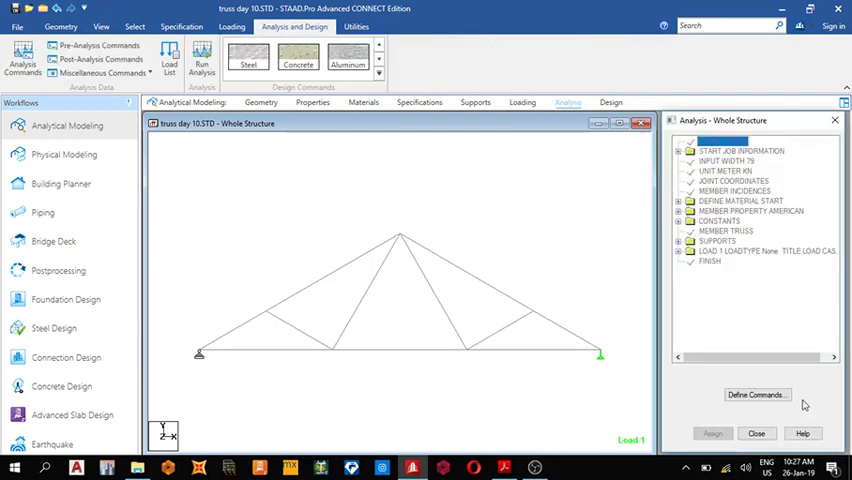
- Add a Perform Analysis (No Print) command, run the analysis with 0 errors and enter post-processing
left_click(756, 394)
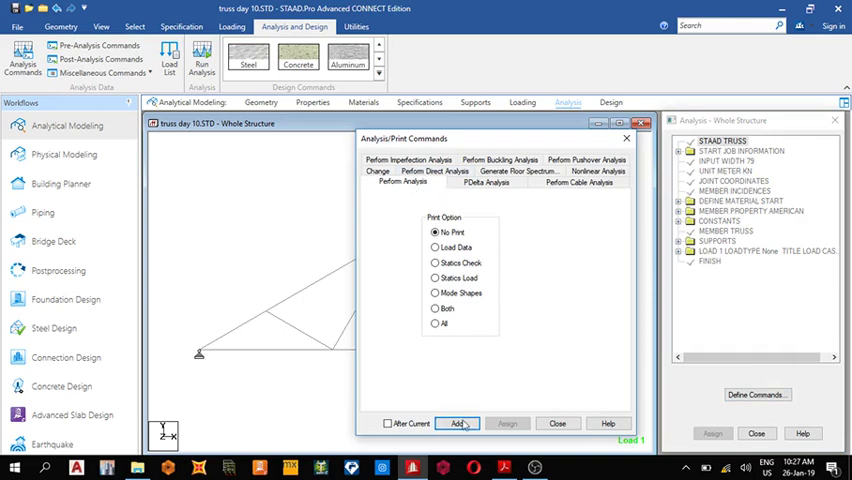
left_click(458, 424)
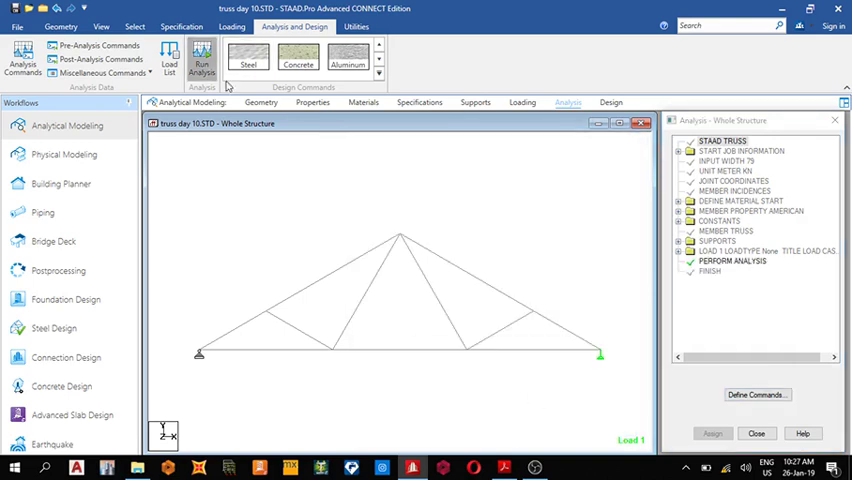
left_click(200, 60)
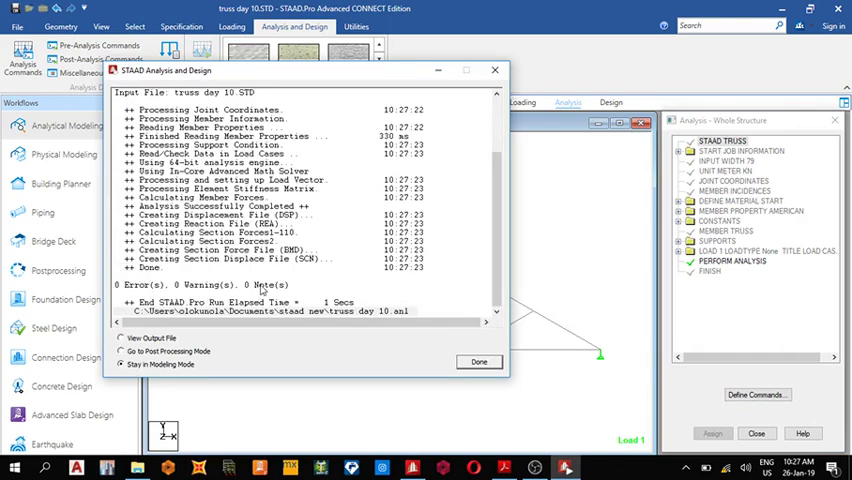
left_click(120, 352)
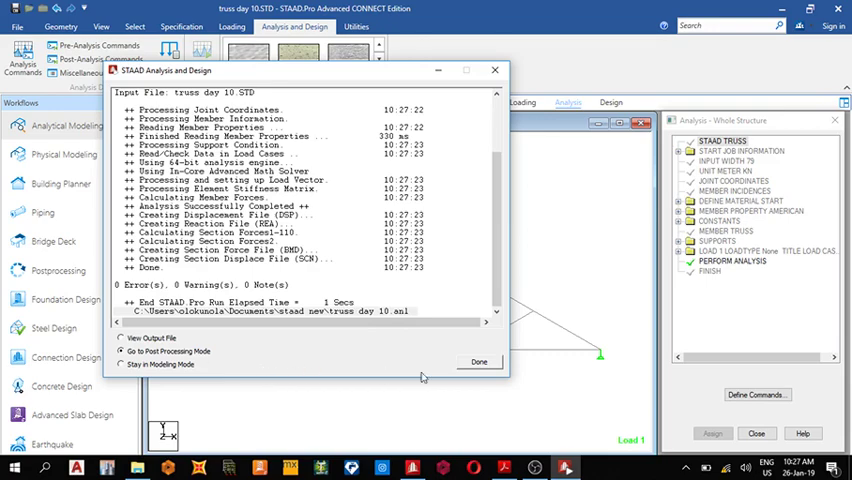
left_click(478, 360)
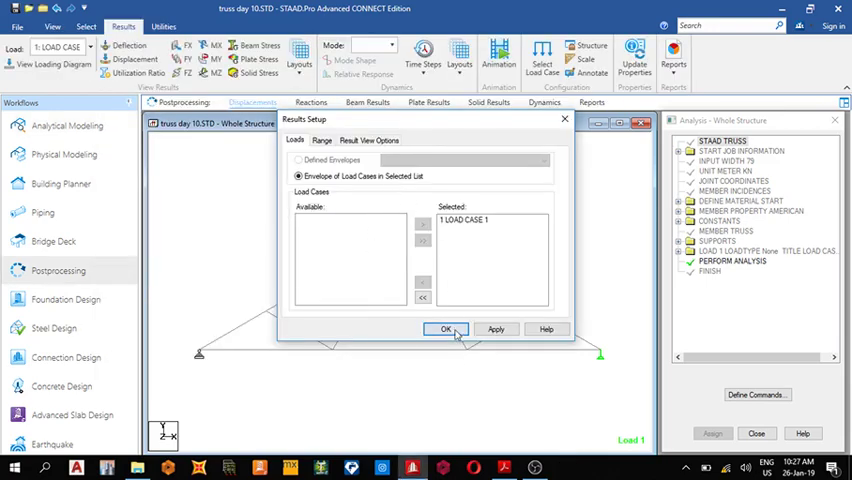
- View the 4 kN support reactions for load case 1, then bring up the textbook truss example
left_click(446, 328)
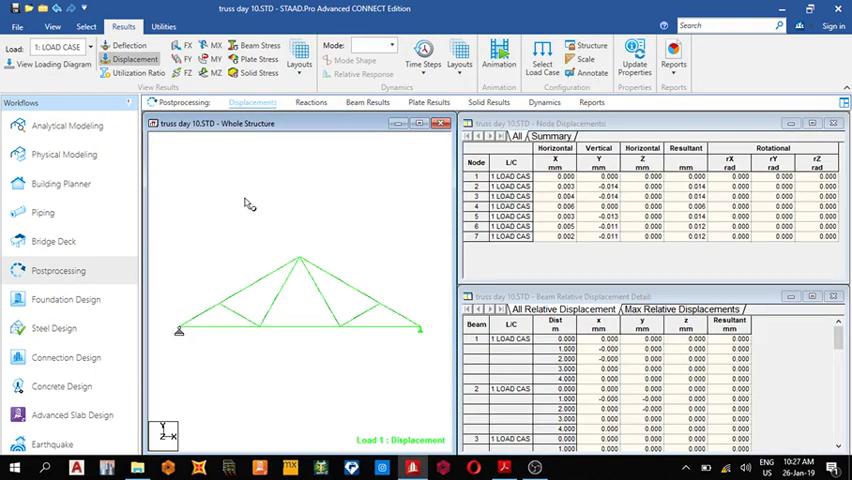
left_click(312, 102)
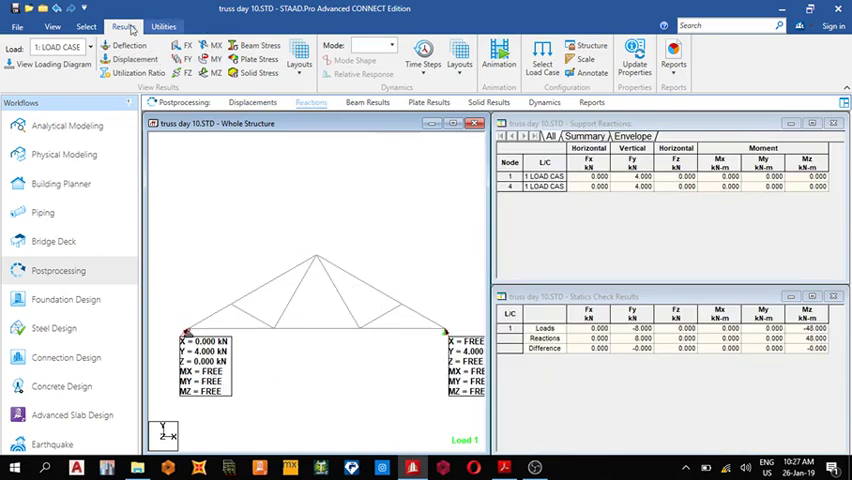
left_click(86, 26)
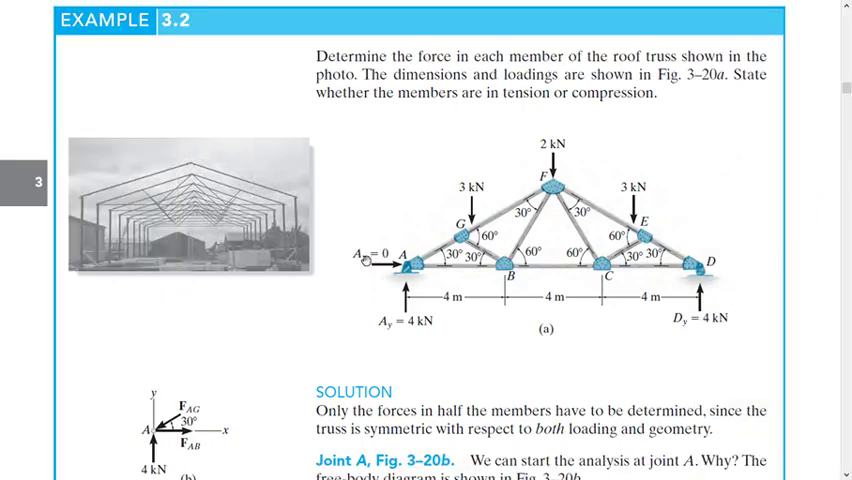
- Scroll through Example 3.2's solution showing 4 kN reactions, FAB 6.928 kN and FAG 8 kN
scroll("down", 3)
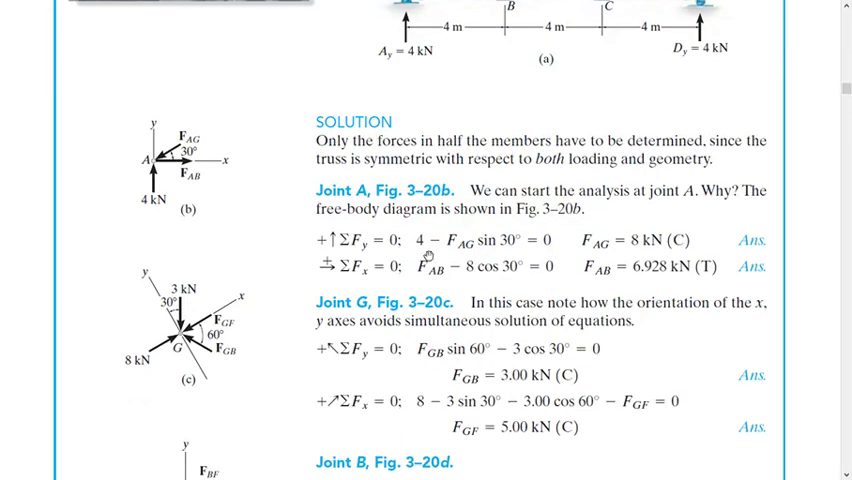
scroll("down", 3)
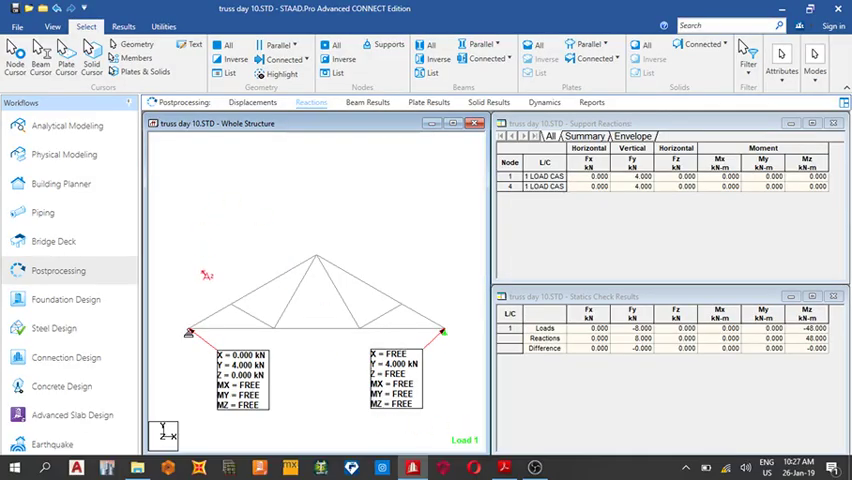
- Return to the textbook figure of the loaded roof truss with its joint A solution
left_click(368, 102)
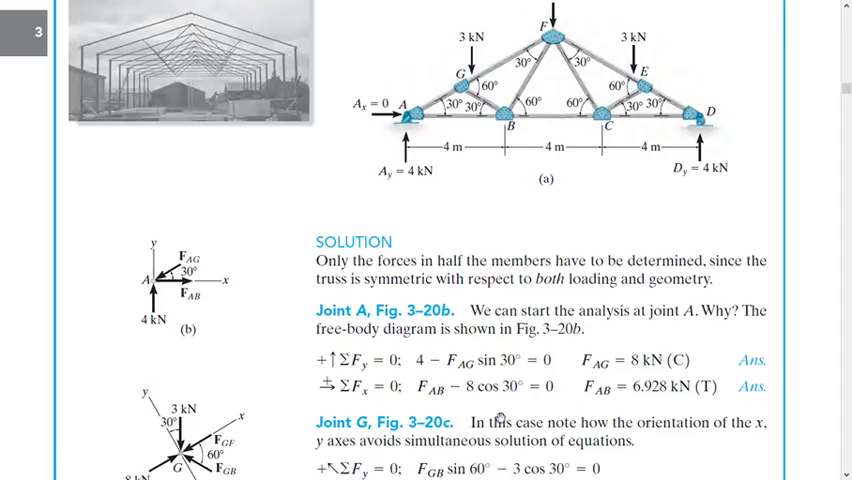
scroll("down", 3)
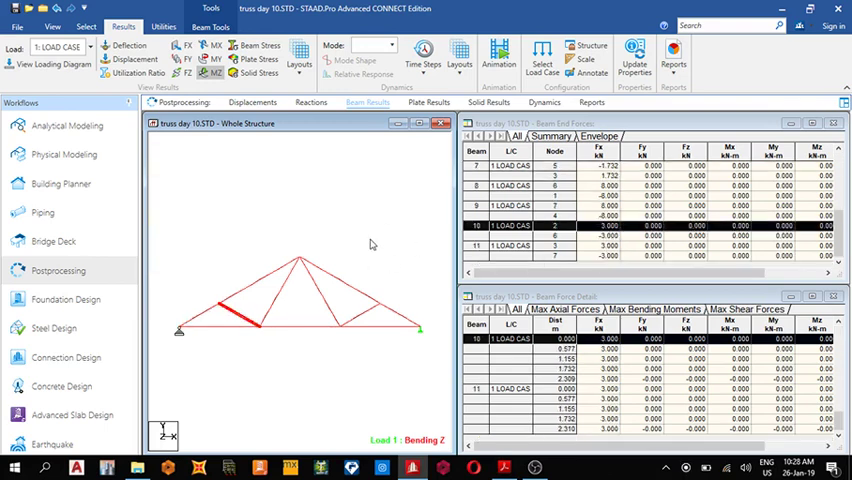
mouse_move(352, 244)
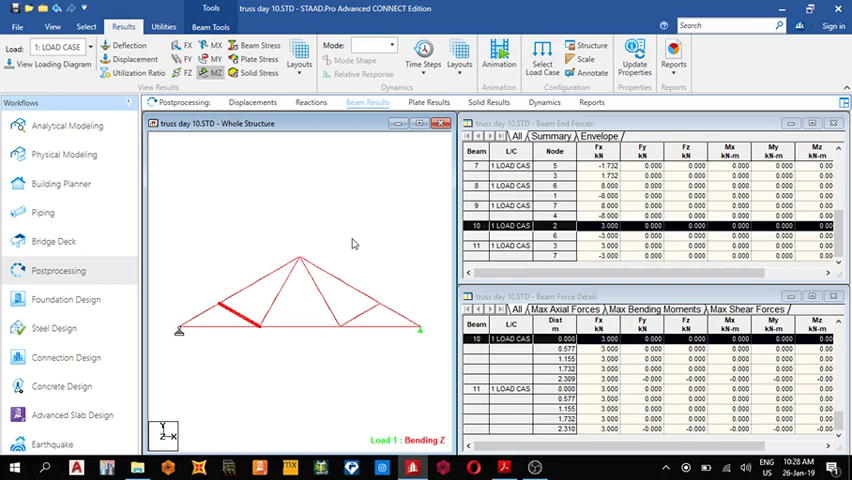
mouse_move(430, 280)
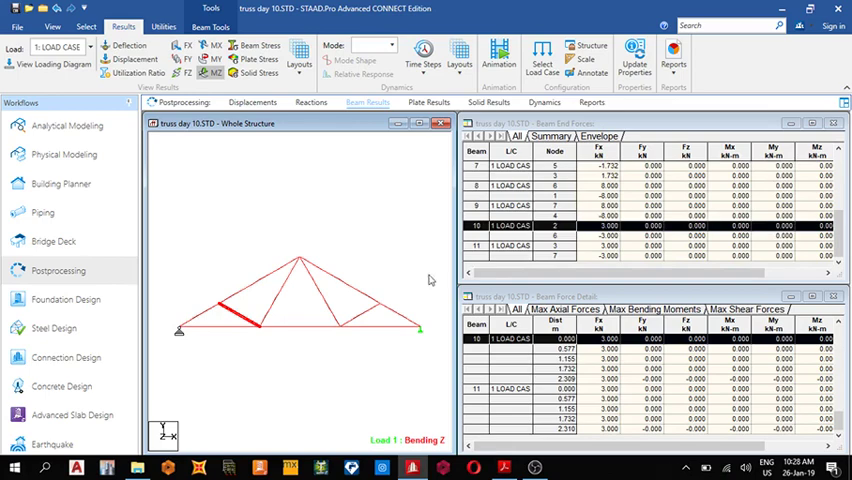